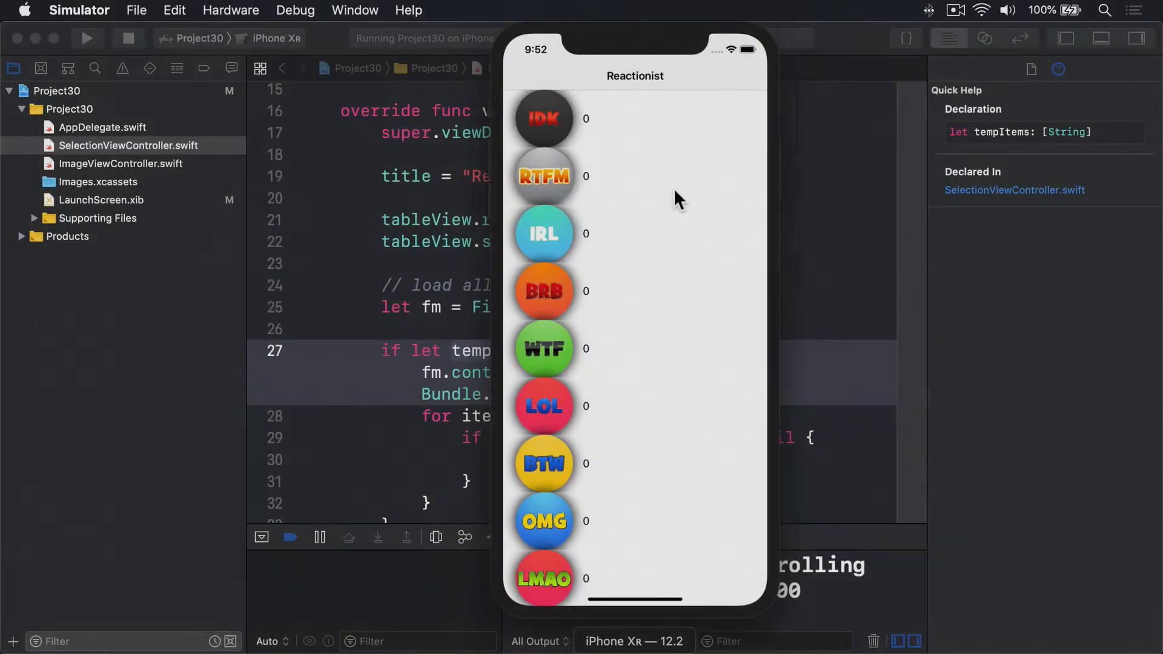
{"action": "mouse_move", "coordinate": [571, 380]}
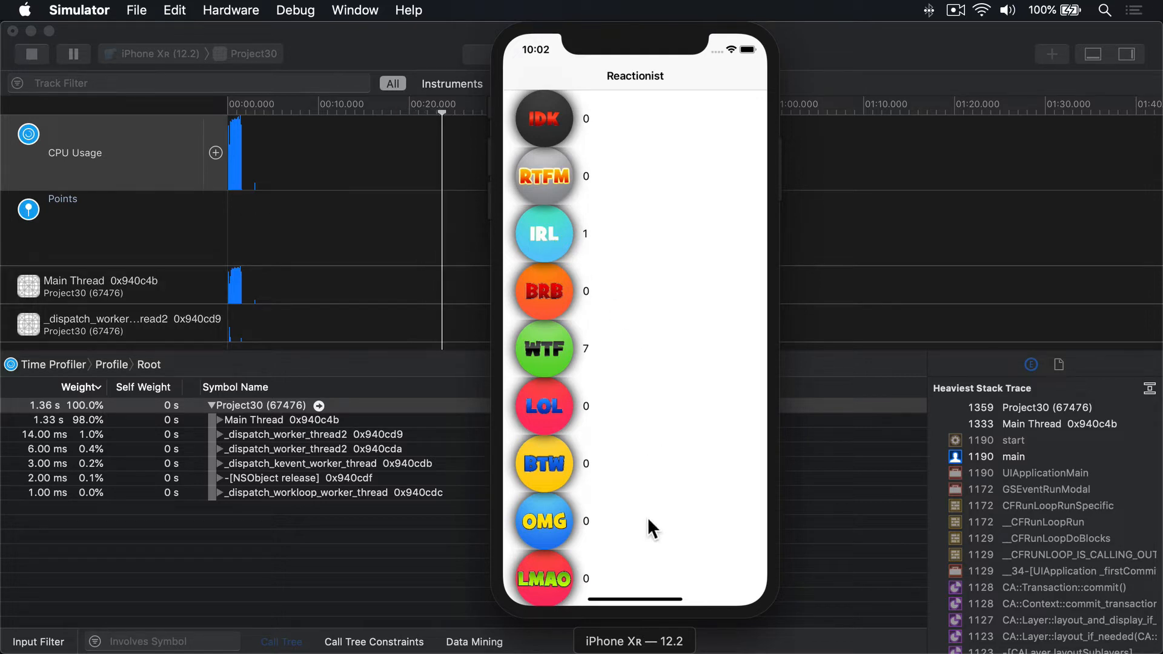
Scroll through the Time Profiler results for Reactionist before closing Instruments and the Simulator
{"action": "scroll", "scroll_direction": "down", "scroll_amount": 3}
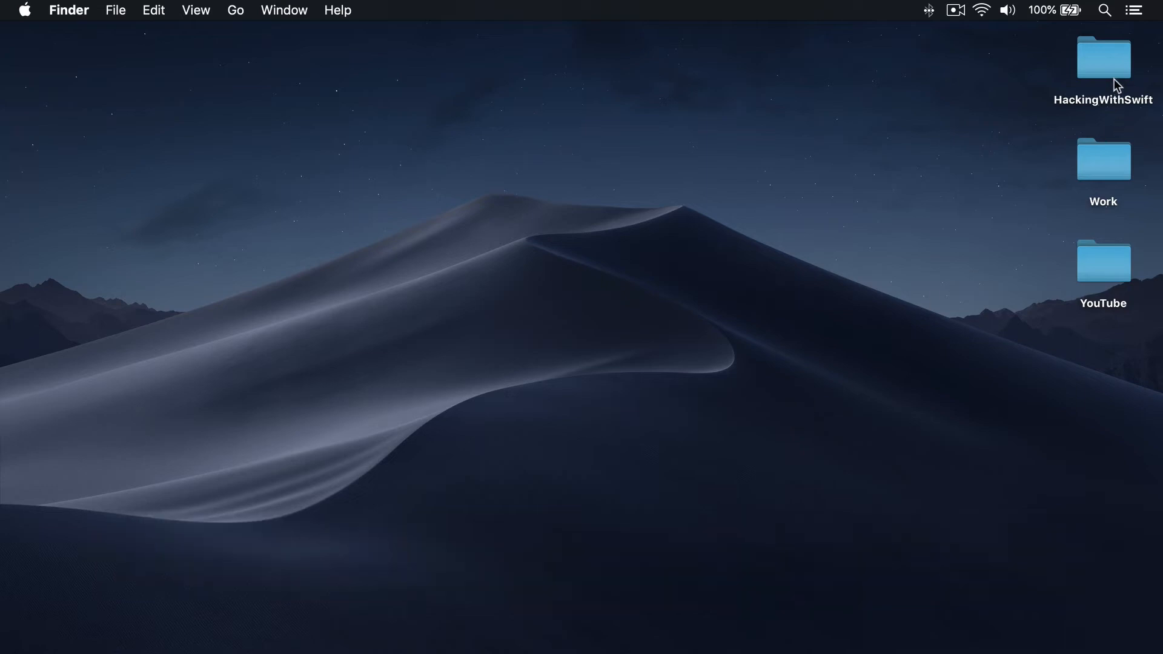
Open Project30.xcodeproj from HackingWithSwift > project30-files in Finder
{"action": "double_click", "coordinate": [1102, 56]}
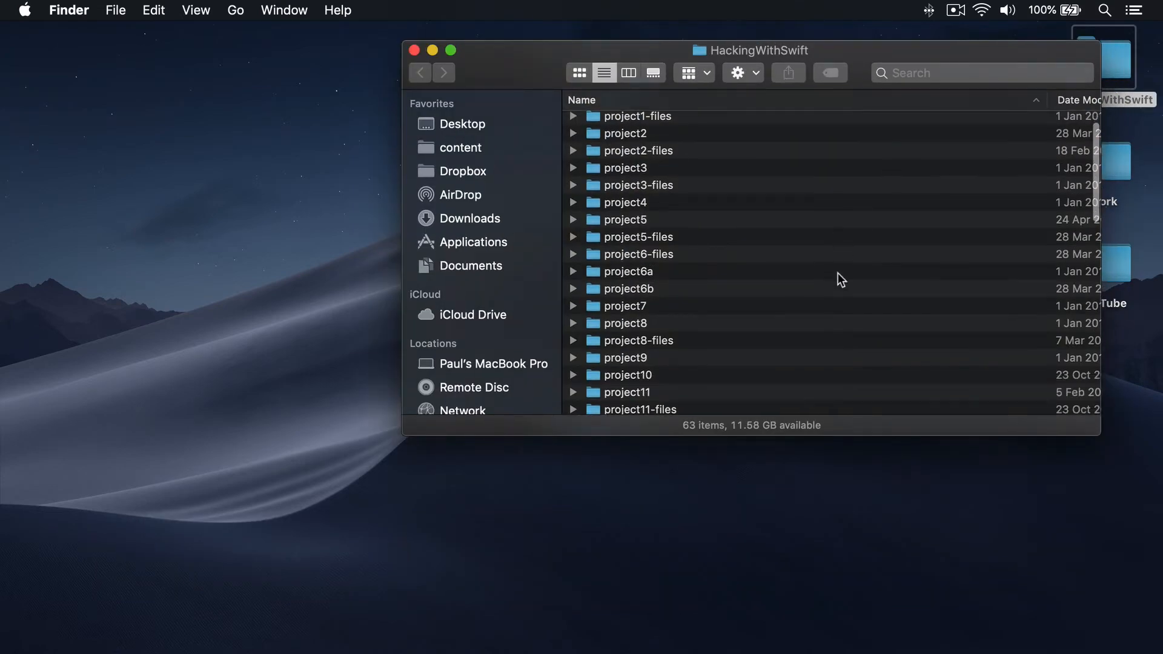
{"action": "scroll", "scroll_direction": "down", "scroll_amount": 3}
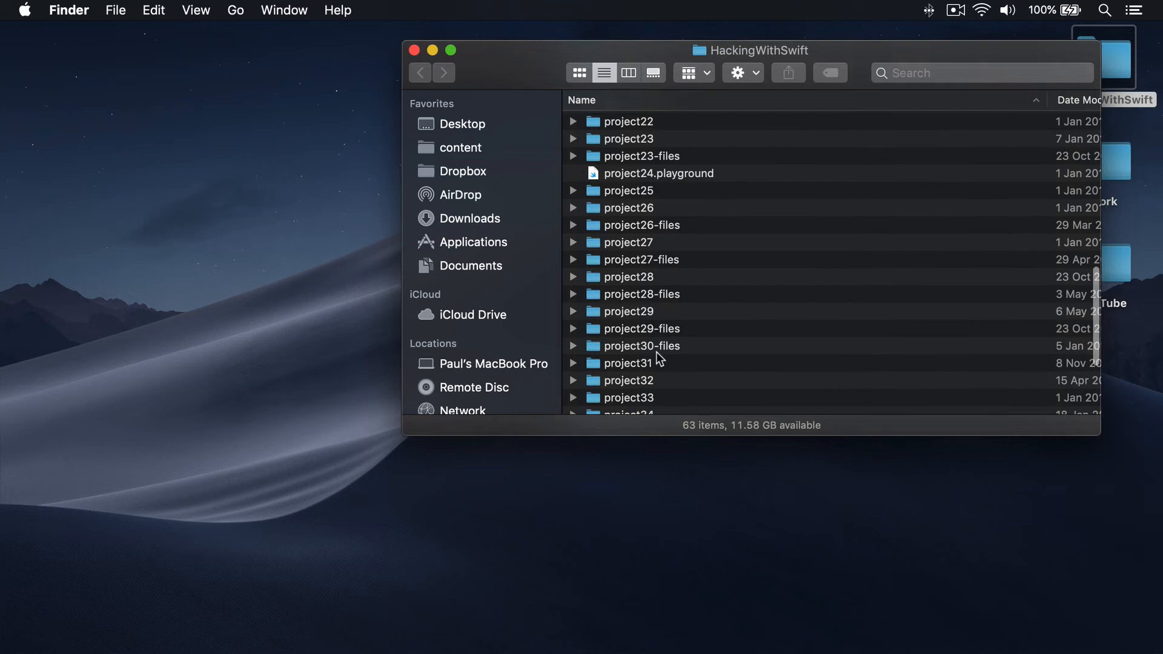
{"action": "double_click", "coordinate": [641, 345]}
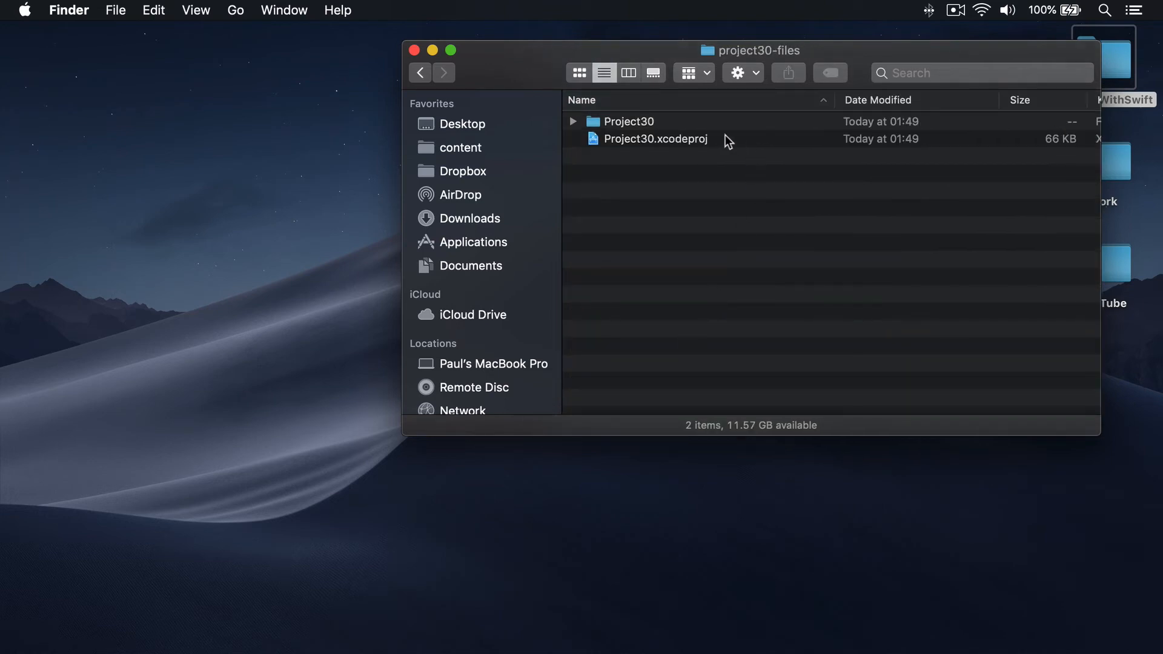
{"action": "left_click", "coordinate": [654, 139]}
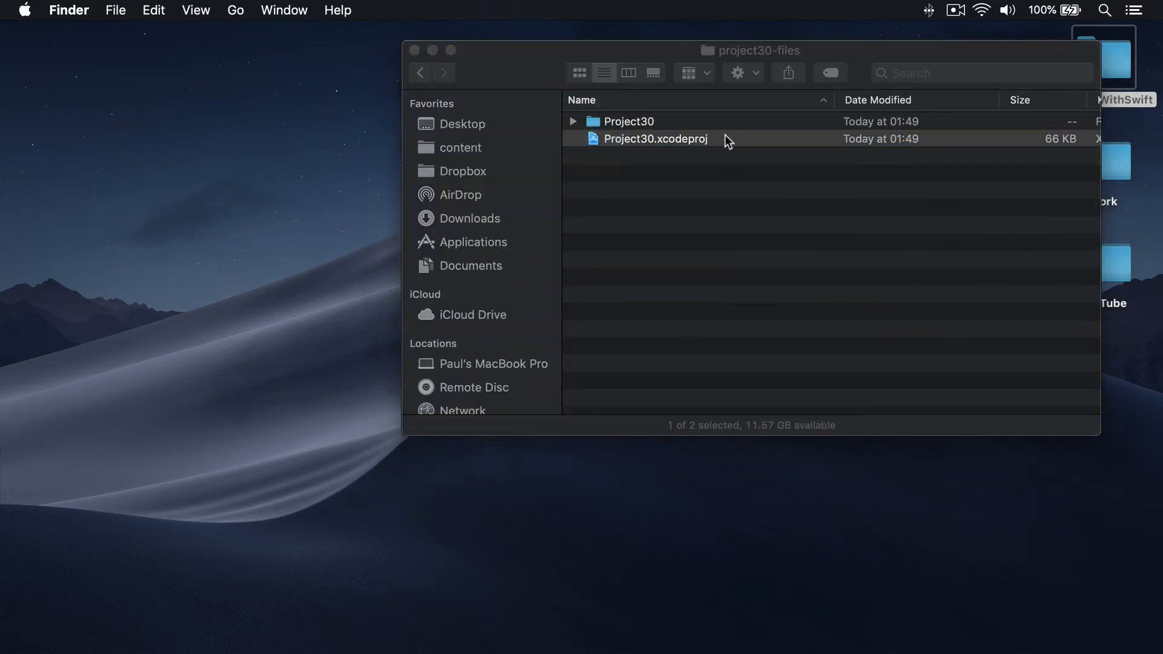
{"action": "double_click", "coordinate": [655, 140]}
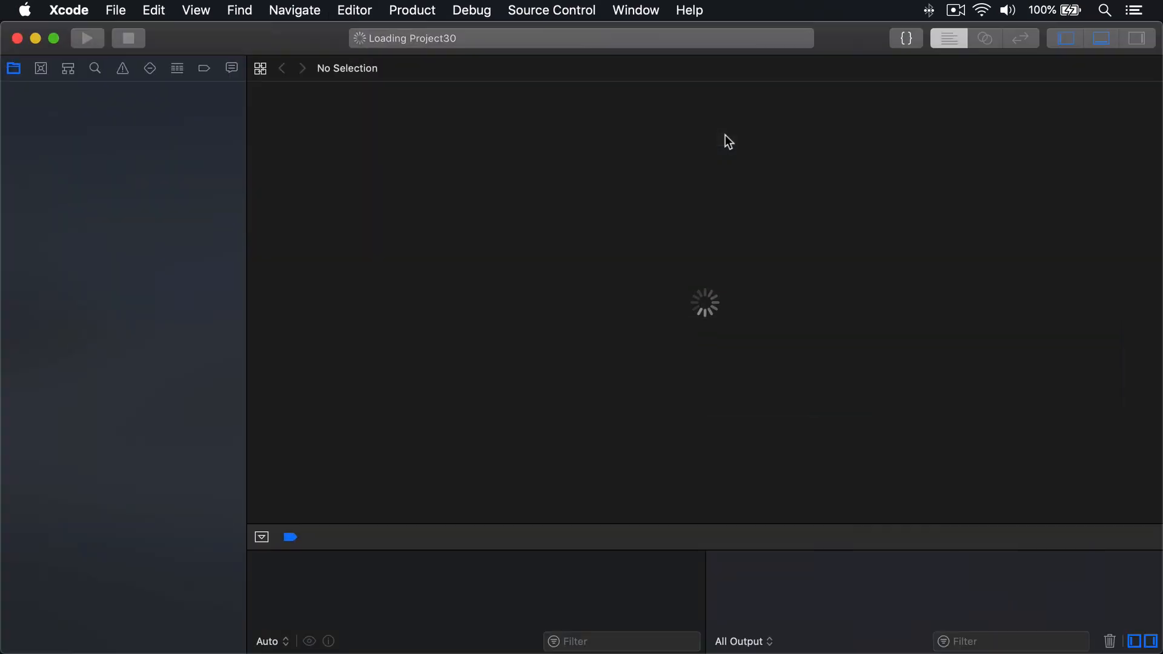